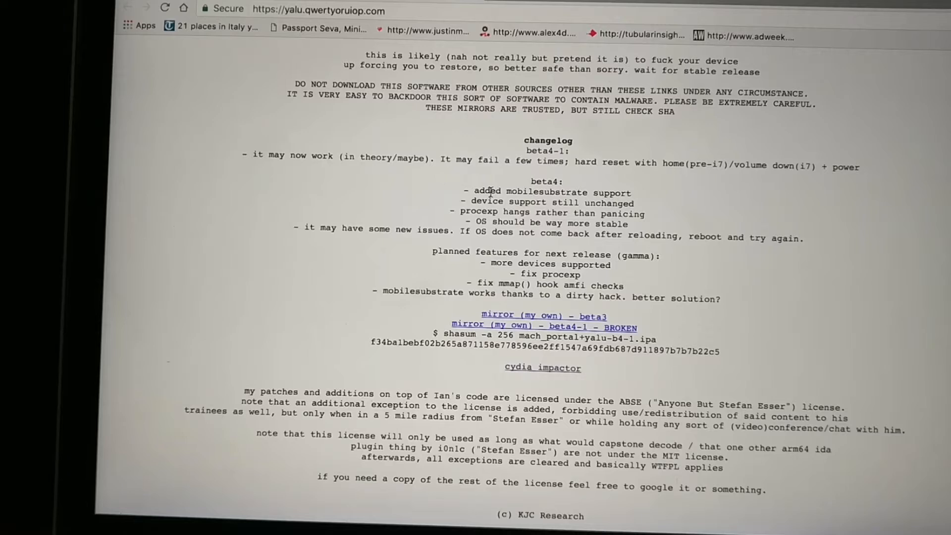
pyautogui.moveTo(543, 323)
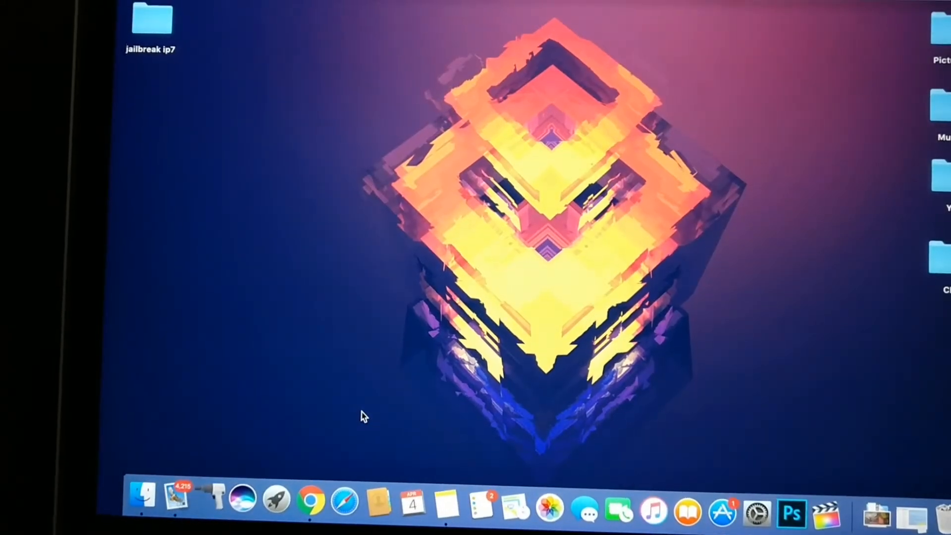
# Open the jailbreak ip7 folder listing Impactor_0.9.35.dmg and the Yalu IPA
pyautogui.click(212, 497)
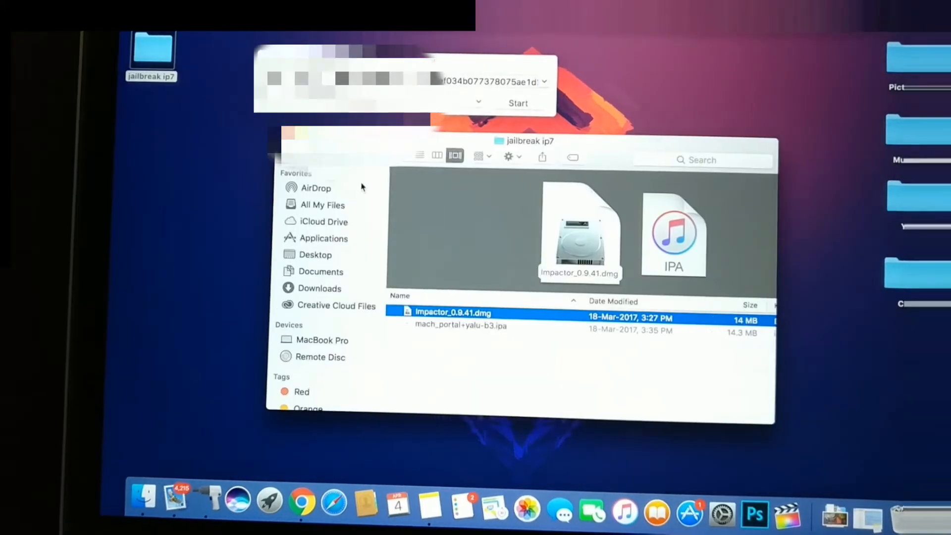
# Drag mach_portal+yalu-b3.ipa from Finder onto Cydia Impactor to sideload it to the iPhone
pyautogui.click(451, 326)
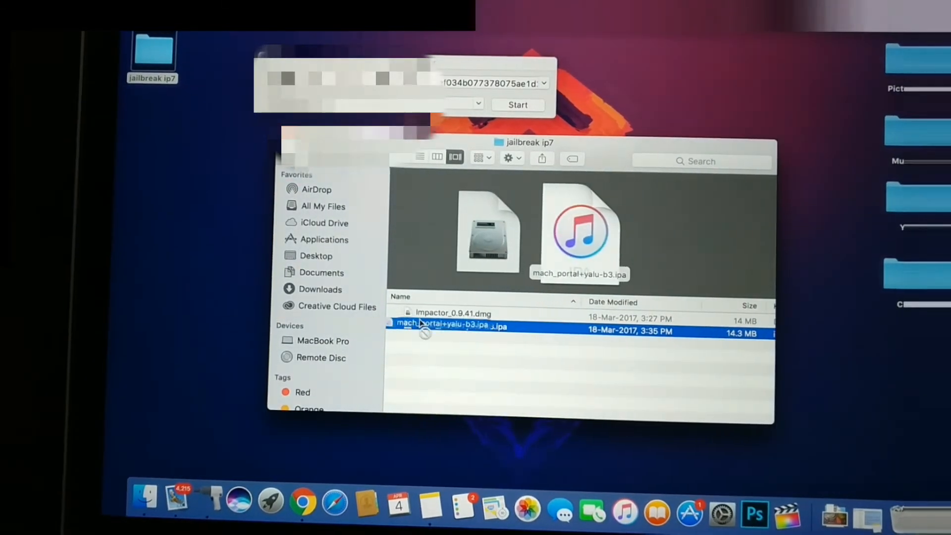